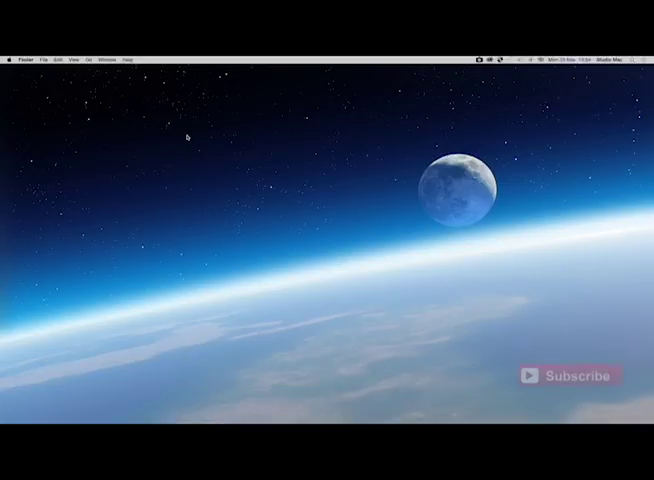
mouse_move(387, 127)
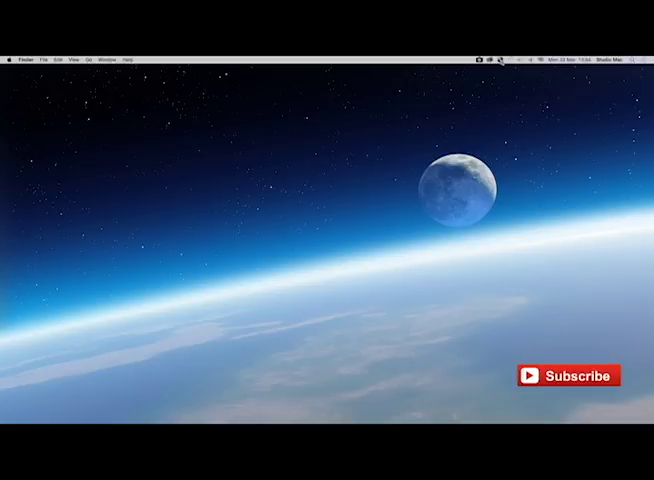
mouse_move(197, 120)
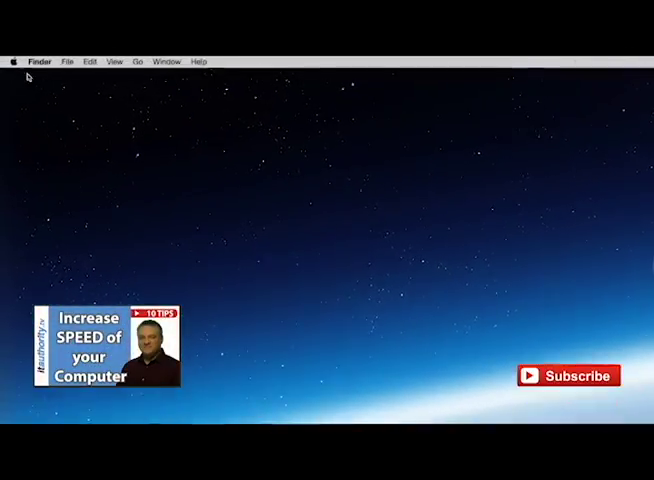
Step: Bring up Force Quit Applications and force-quit iTunes, confirming the prompt
click(14, 61)
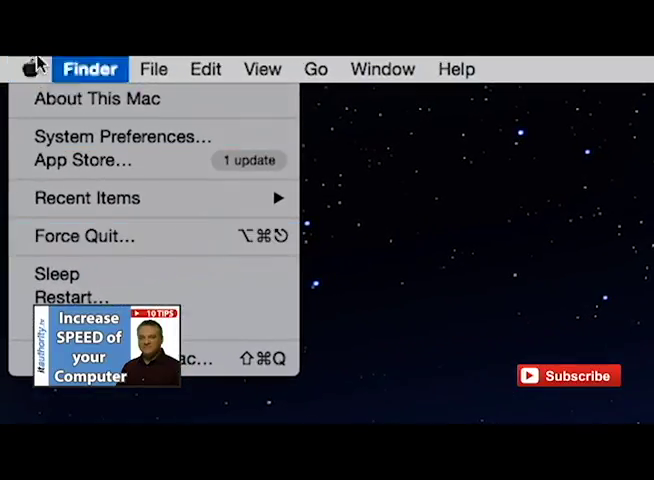
mouse_move(240, 236)
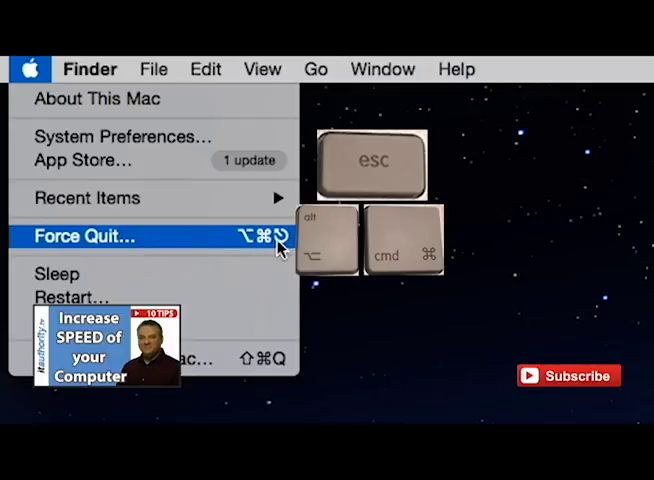
click(29, 68)
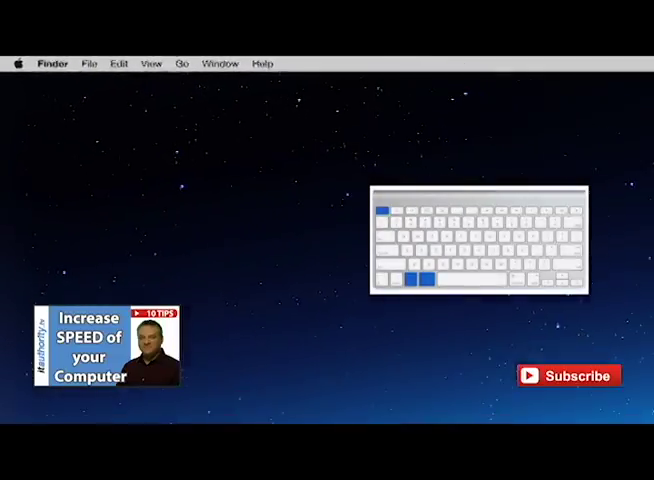
key(cmd+alt+esc)
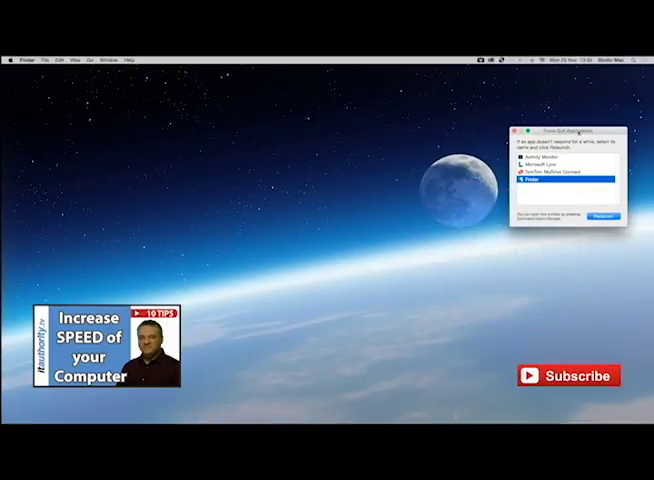
mouse_move(461, 109)
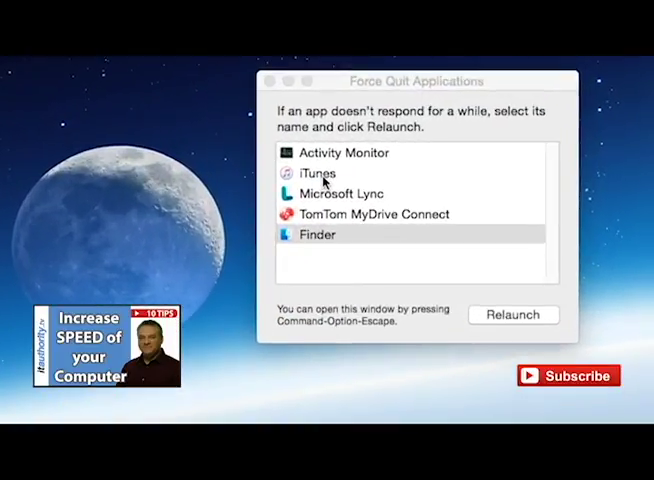
click(315, 172)
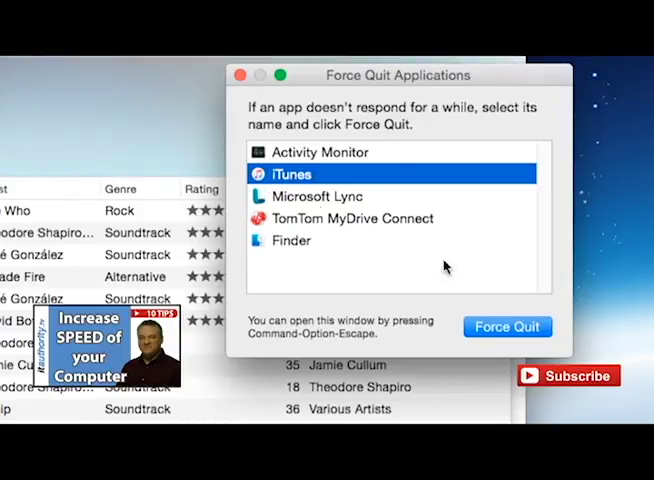
click(508, 327)
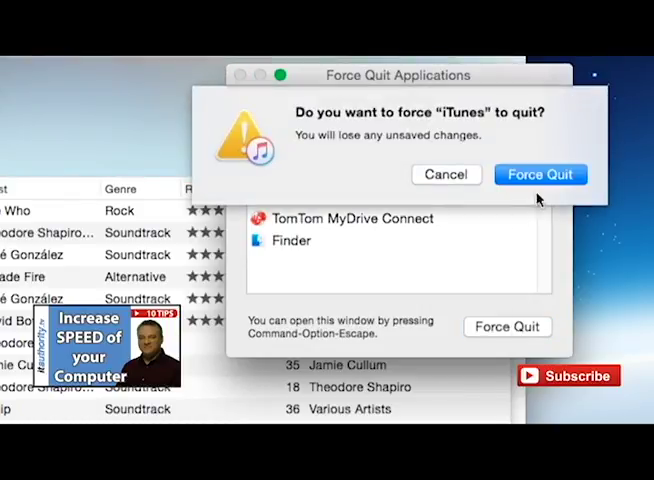
click(540, 174)
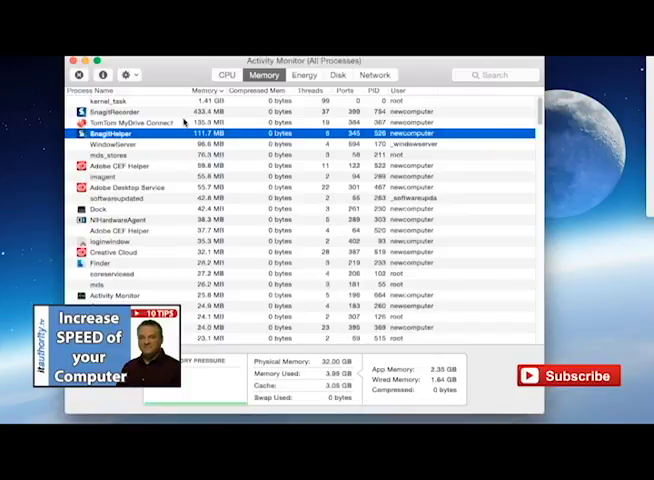
mouse_move(190, 120)
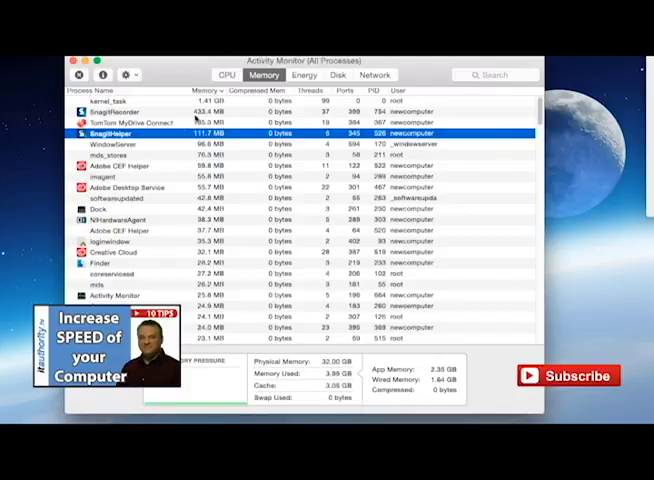
Step: Show All Processes in Activity Monitor's Memory view
click(130, 123)
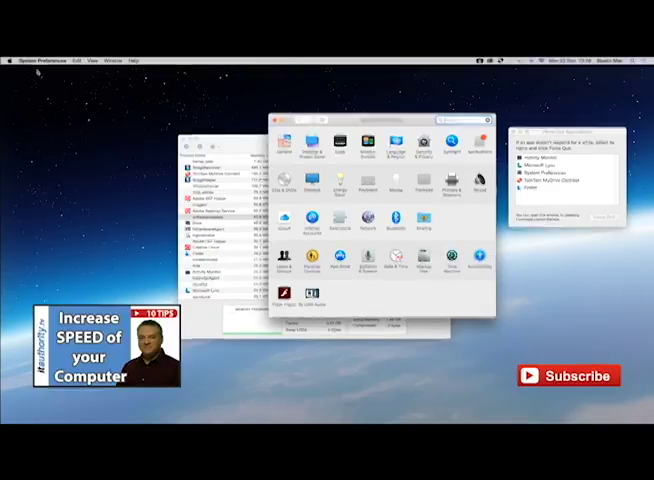
Step: Launch System Preferences from the Apple menu
click(17, 60)
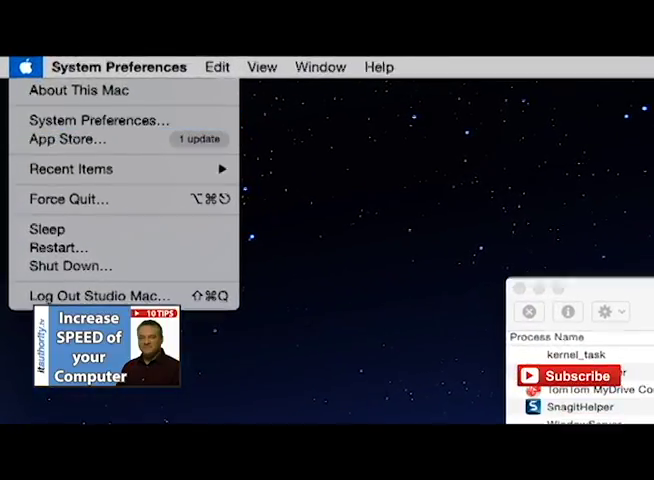
click(99, 120)
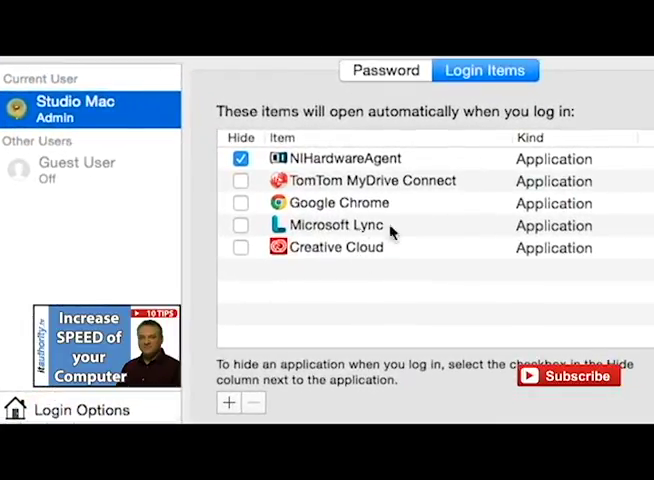
mouse_move(318, 188)
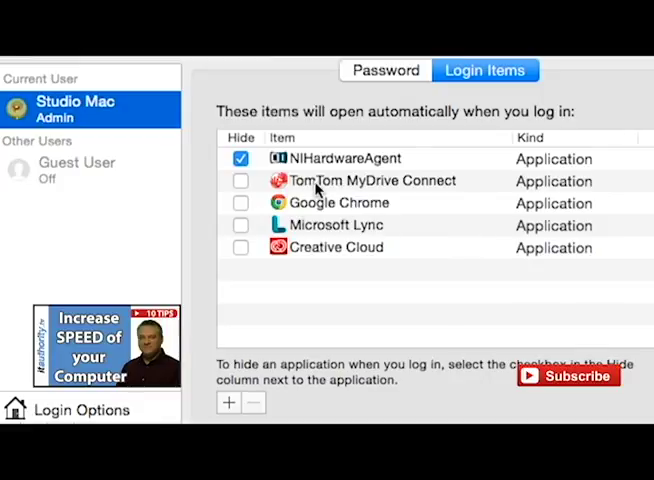
Step: Delete the TomTom MyDrive Connect and Google Chrome login items with the minus button
click(370, 181)
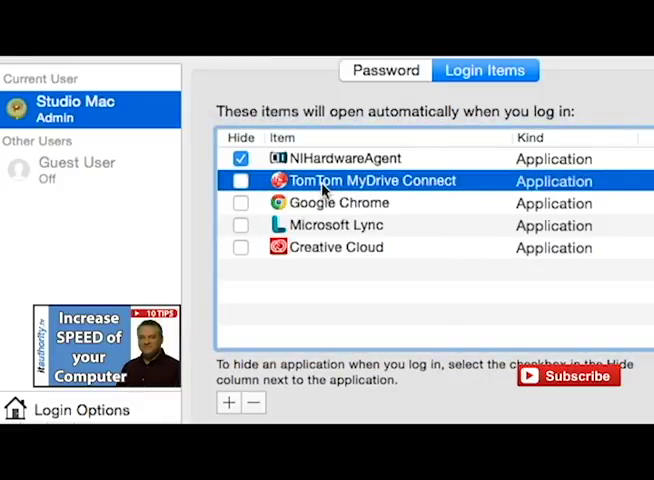
click(336, 225)
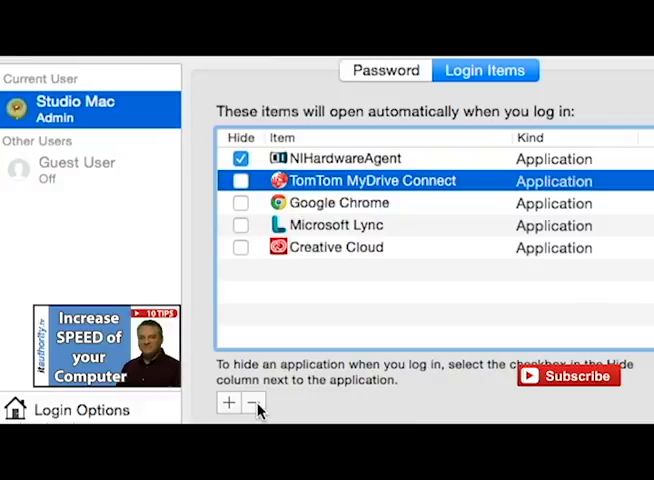
click(253, 402)
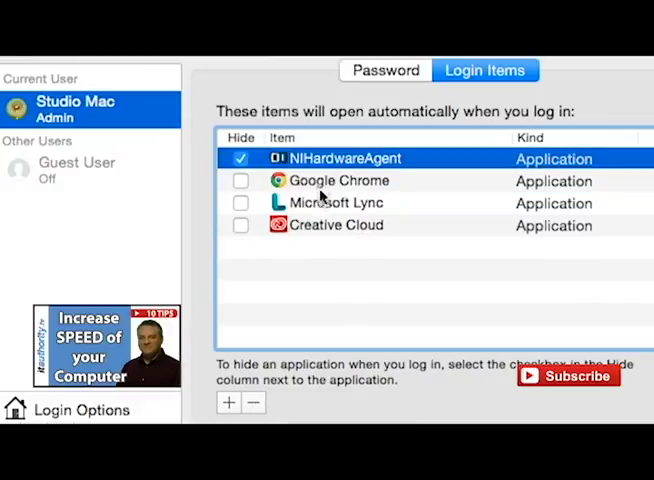
click(338, 181)
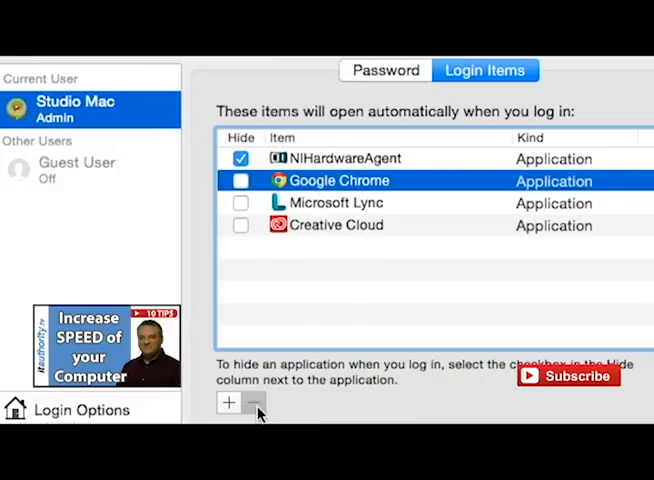
click(253, 402)
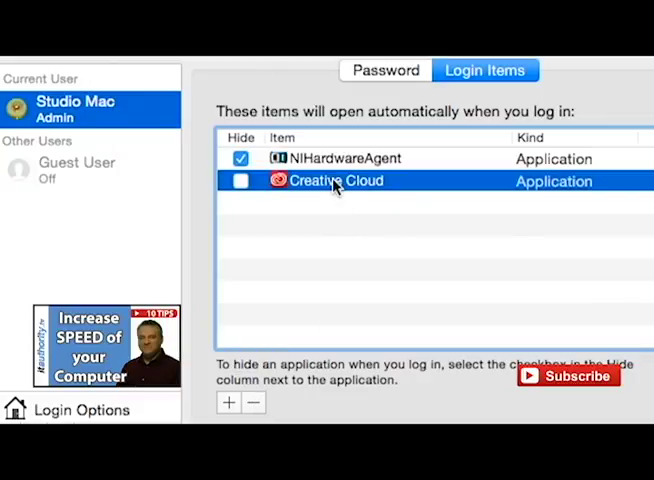
mouse_move(333, 332)
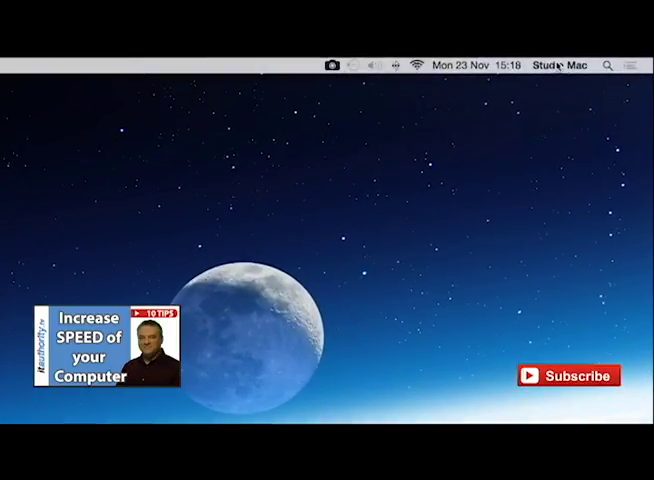
Step: Search Spotlight for 'activity Monitor'
click(608, 64)
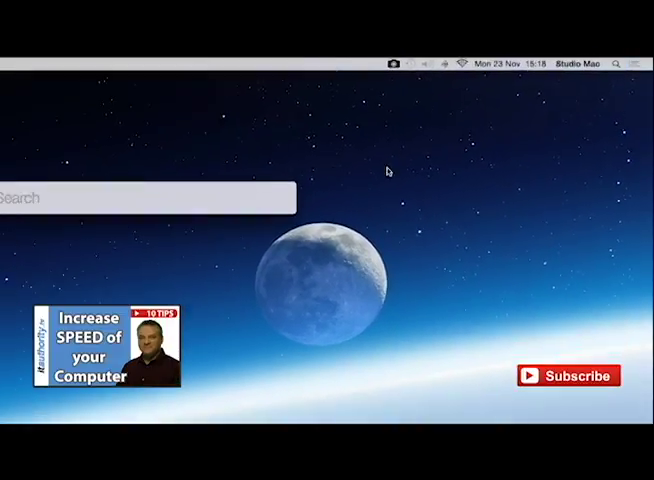
text(activity Monitor)
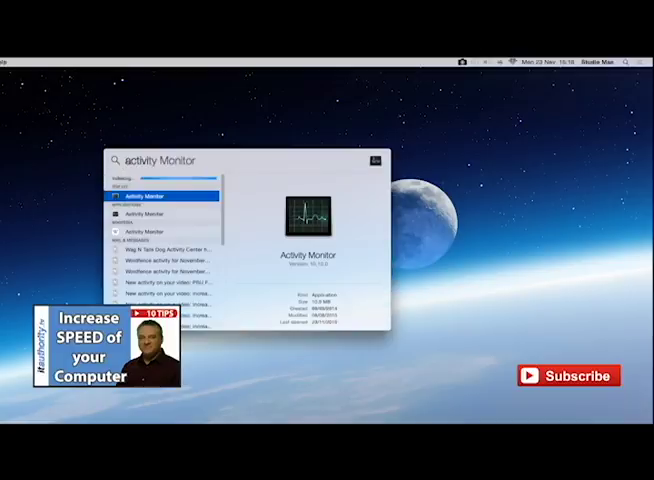
Step: Launch Activity Monitor, then confirm Users & Groups login items list only NIHardwareAgent
click(155, 195)
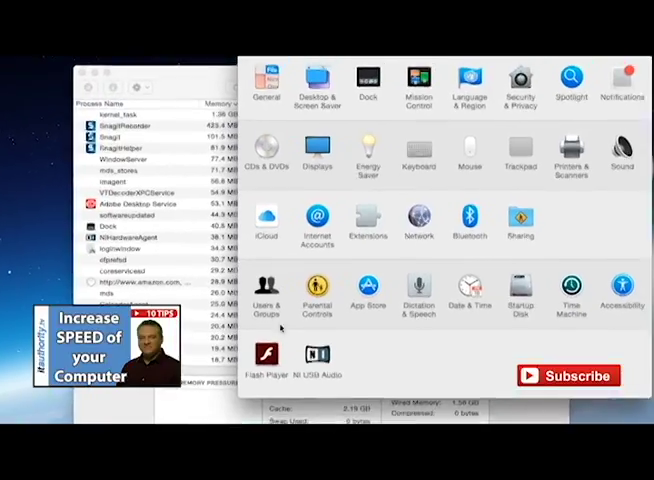
click(264, 295)
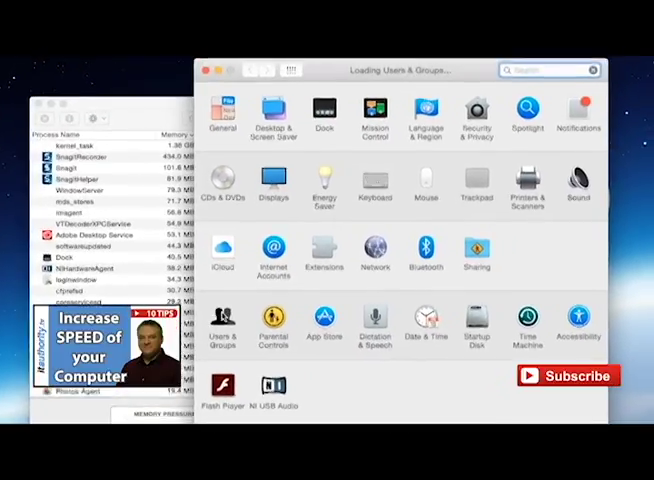
click(223, 318)
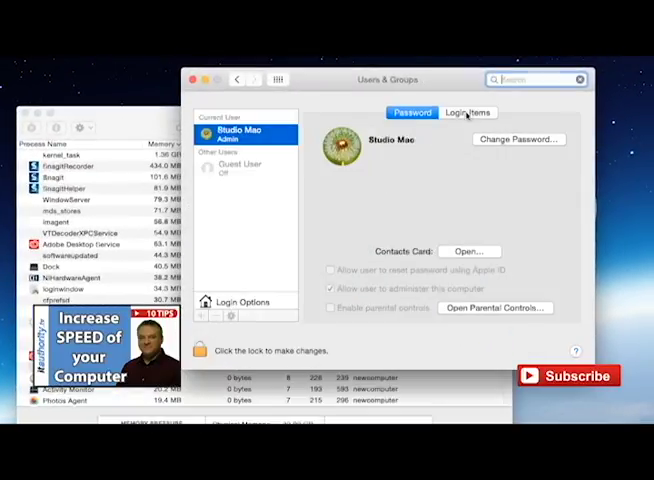
click(467, 112)
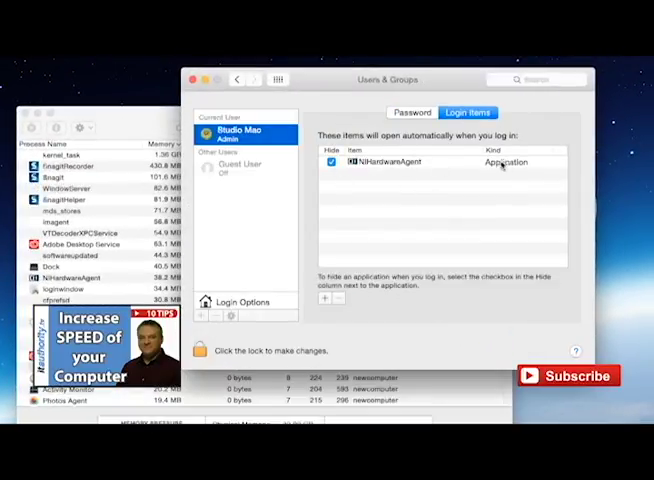